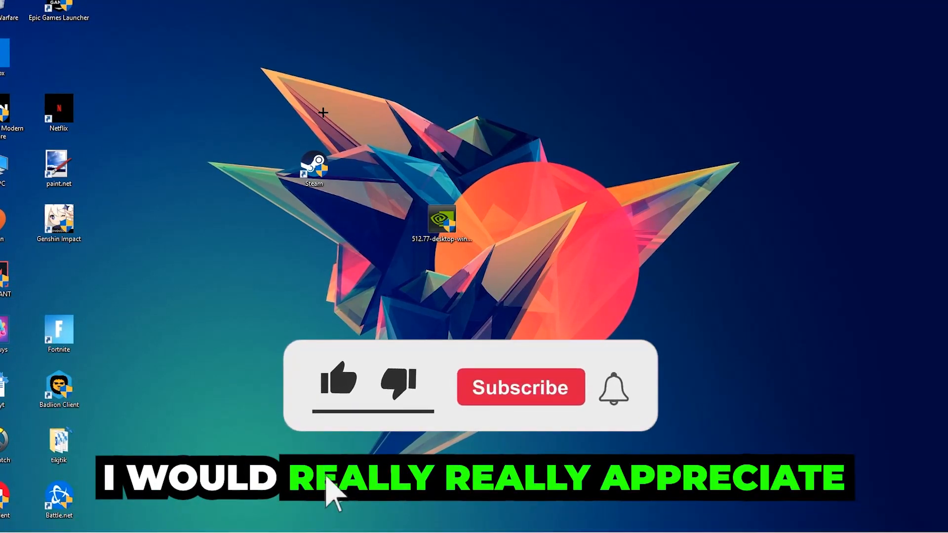
Step: Search Windows Start for Windows Defender Firewall so it shows as best match
left_click(338, 379)
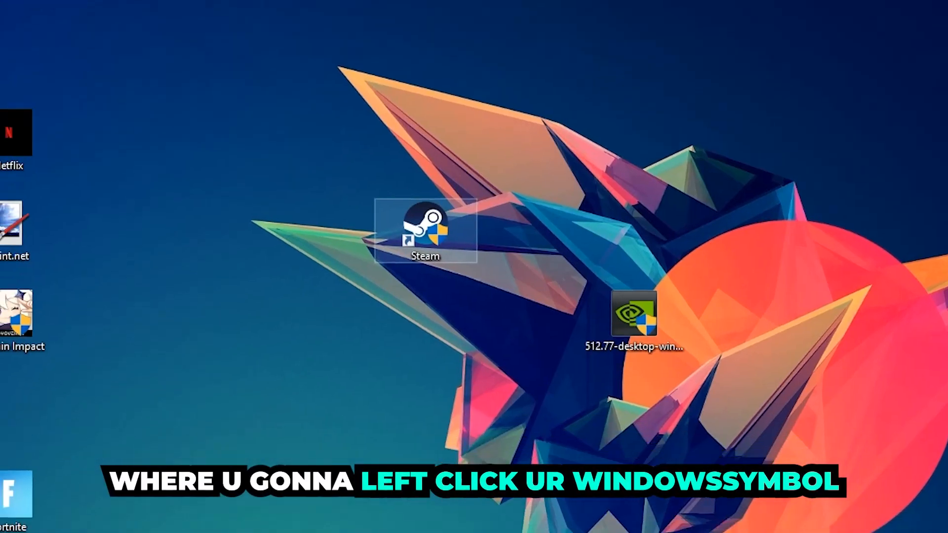
left_click(11, 521)
type("wind")
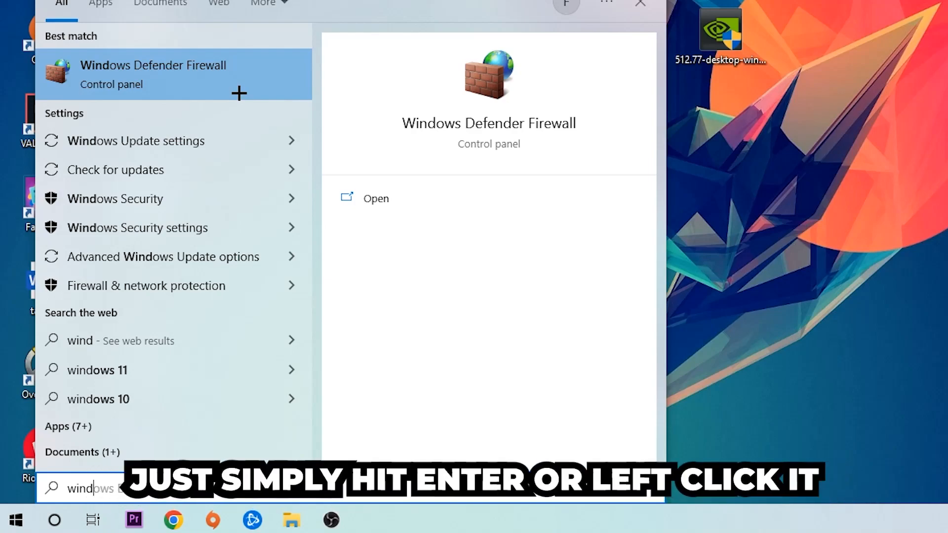
Step: Launch Windows Defender Firewall from the search results to its overview page
left_click(153, 75)
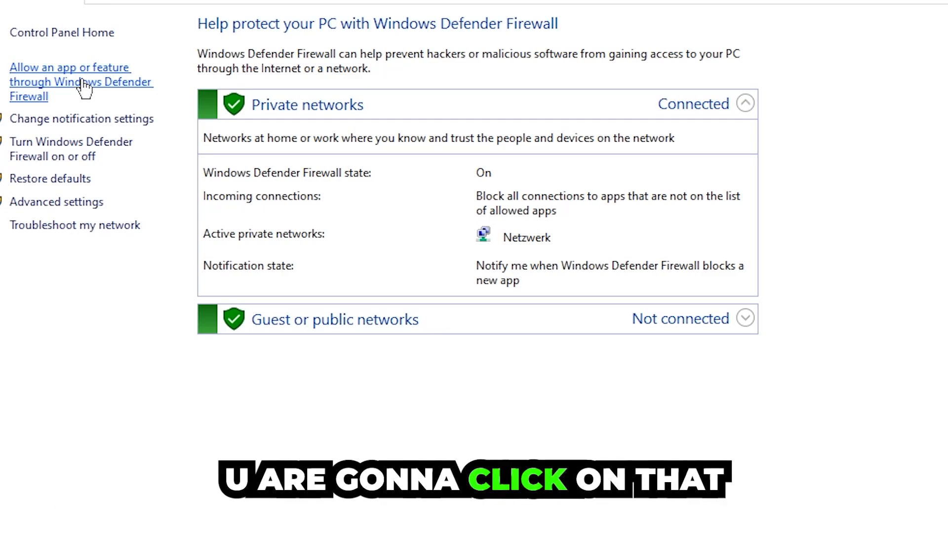
Step: Unlock the allowed-apps list, start Allow another app and browse for its executable
left_click(69, 82)
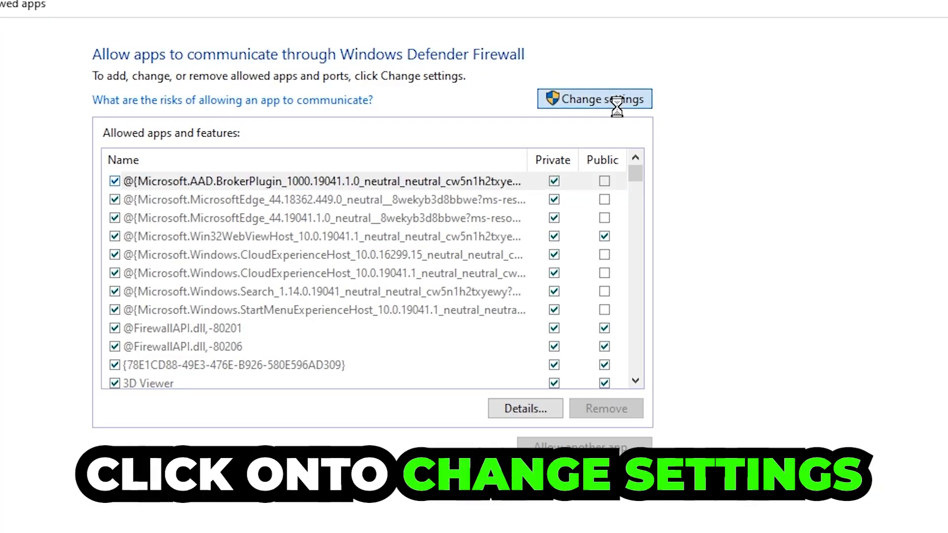
left_click(593, 99)
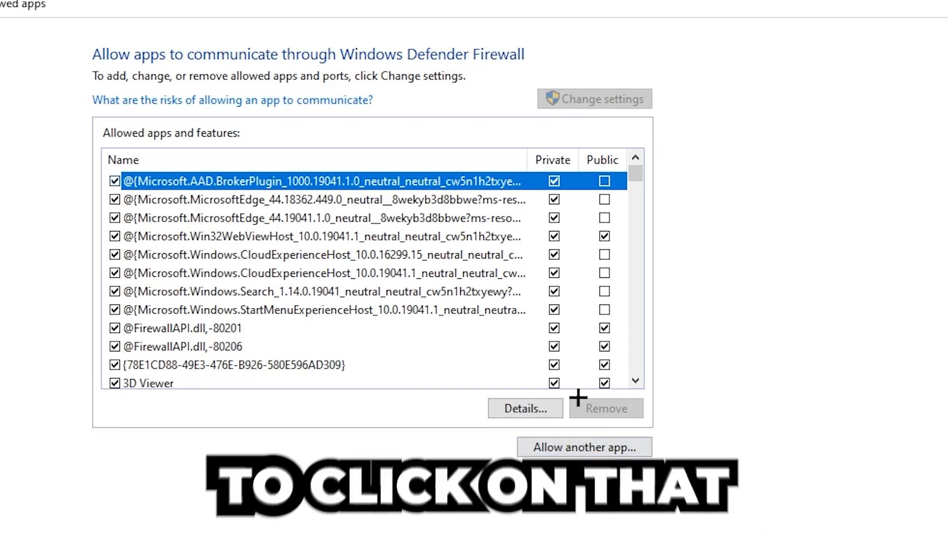
left_click(584, 447)
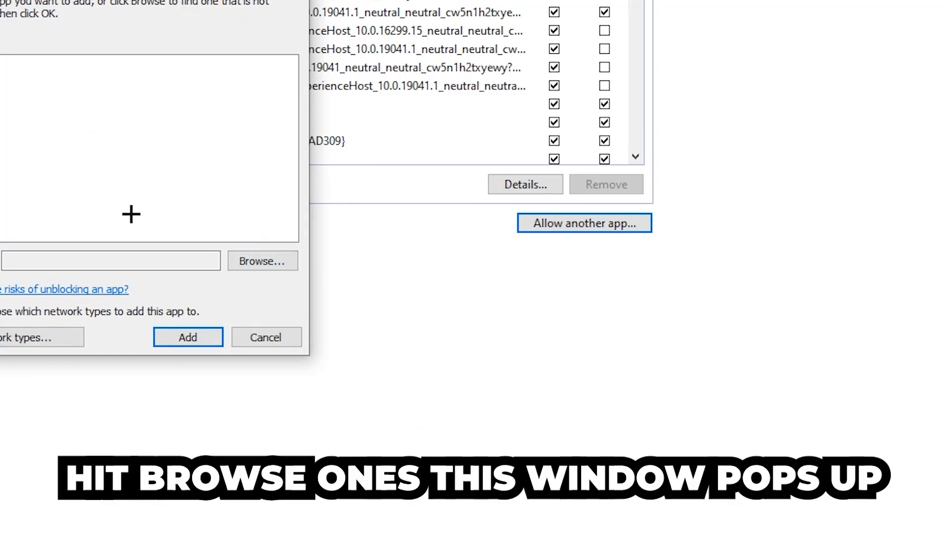
left_click(261, 261)
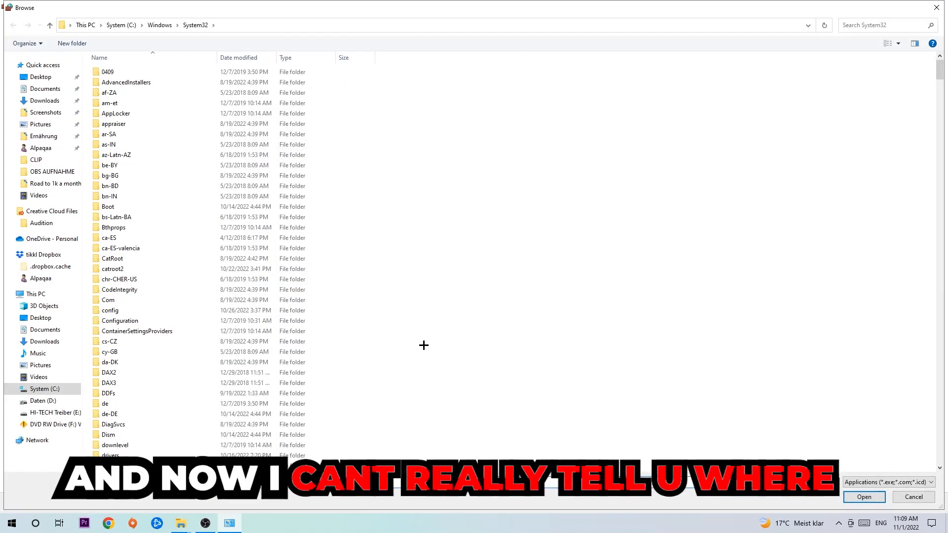
mouse_move(417, 339)
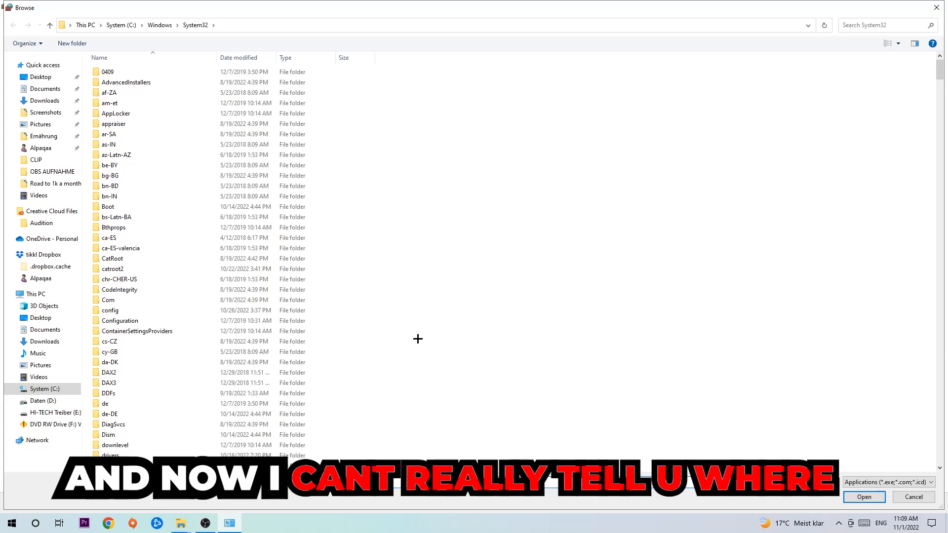